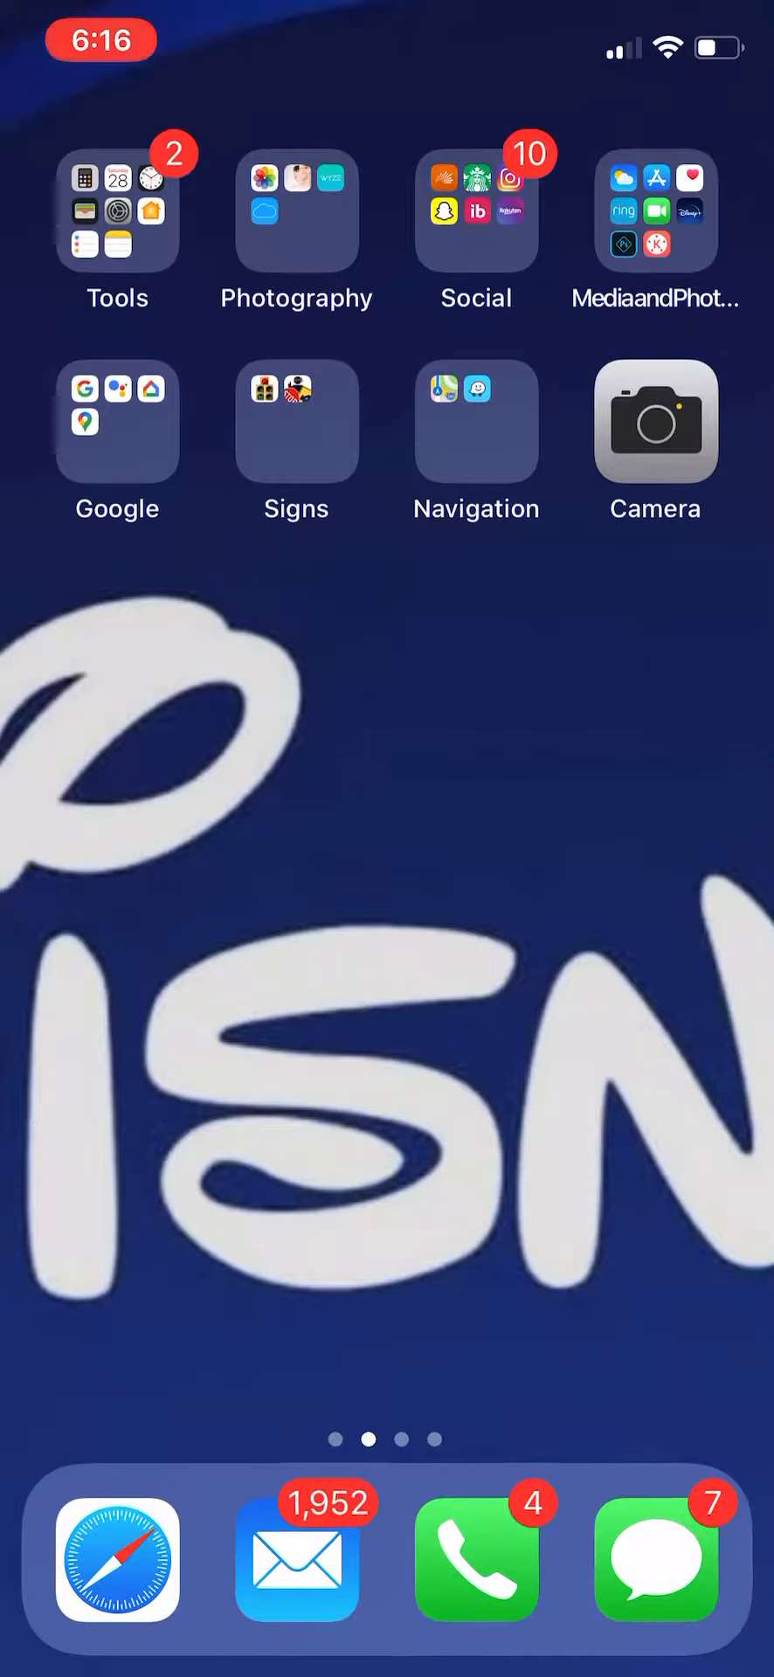
Launch KineMaster from the Media and Photography folder on the Home Screen
{"action": "left_click", "coordinate": [656, 208]}
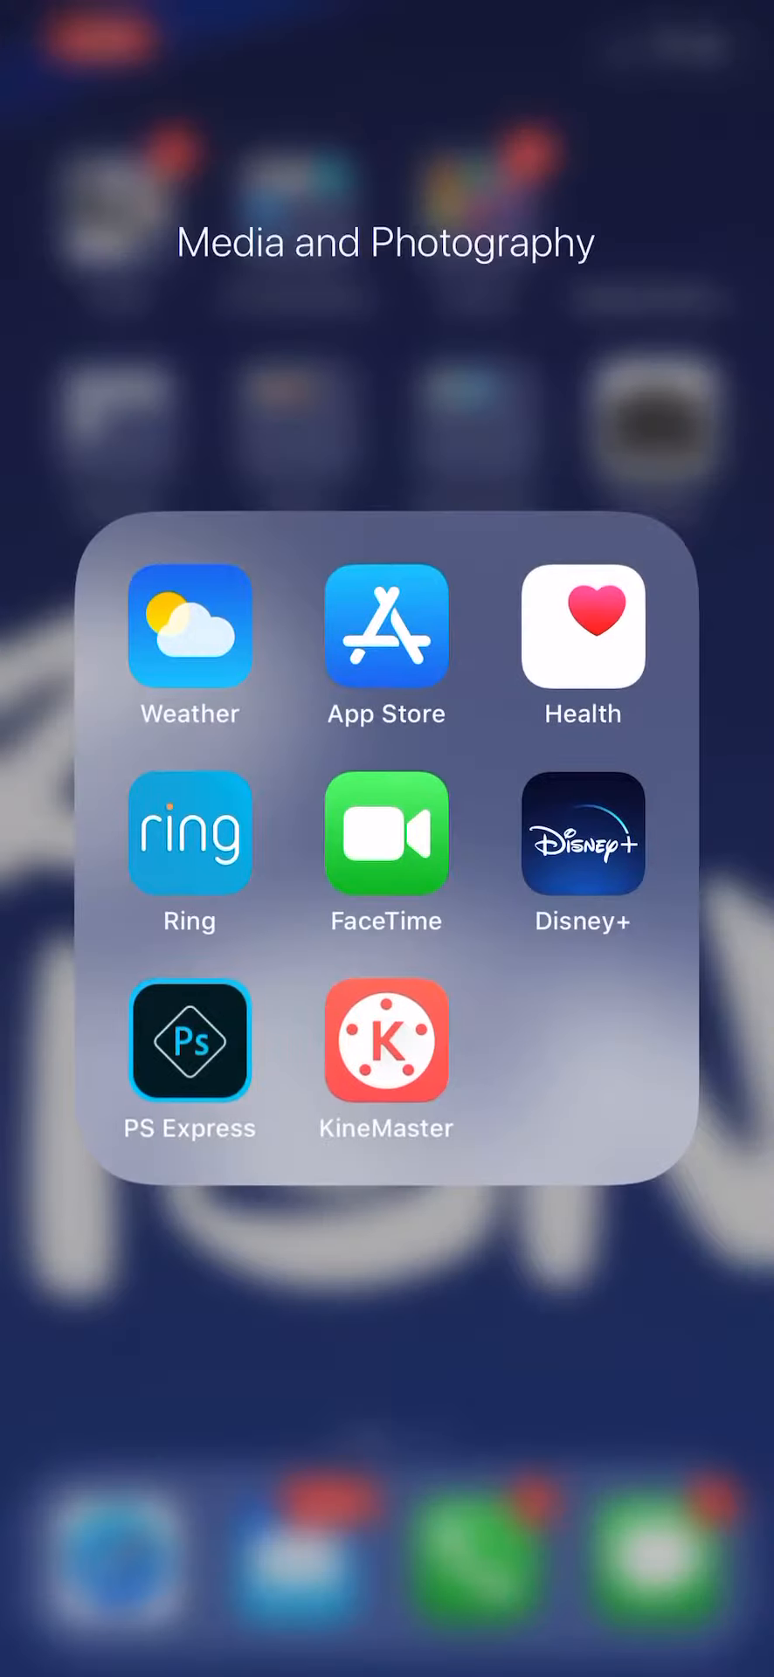
{"action": "left_click", "coordinate": [386, 1043]}
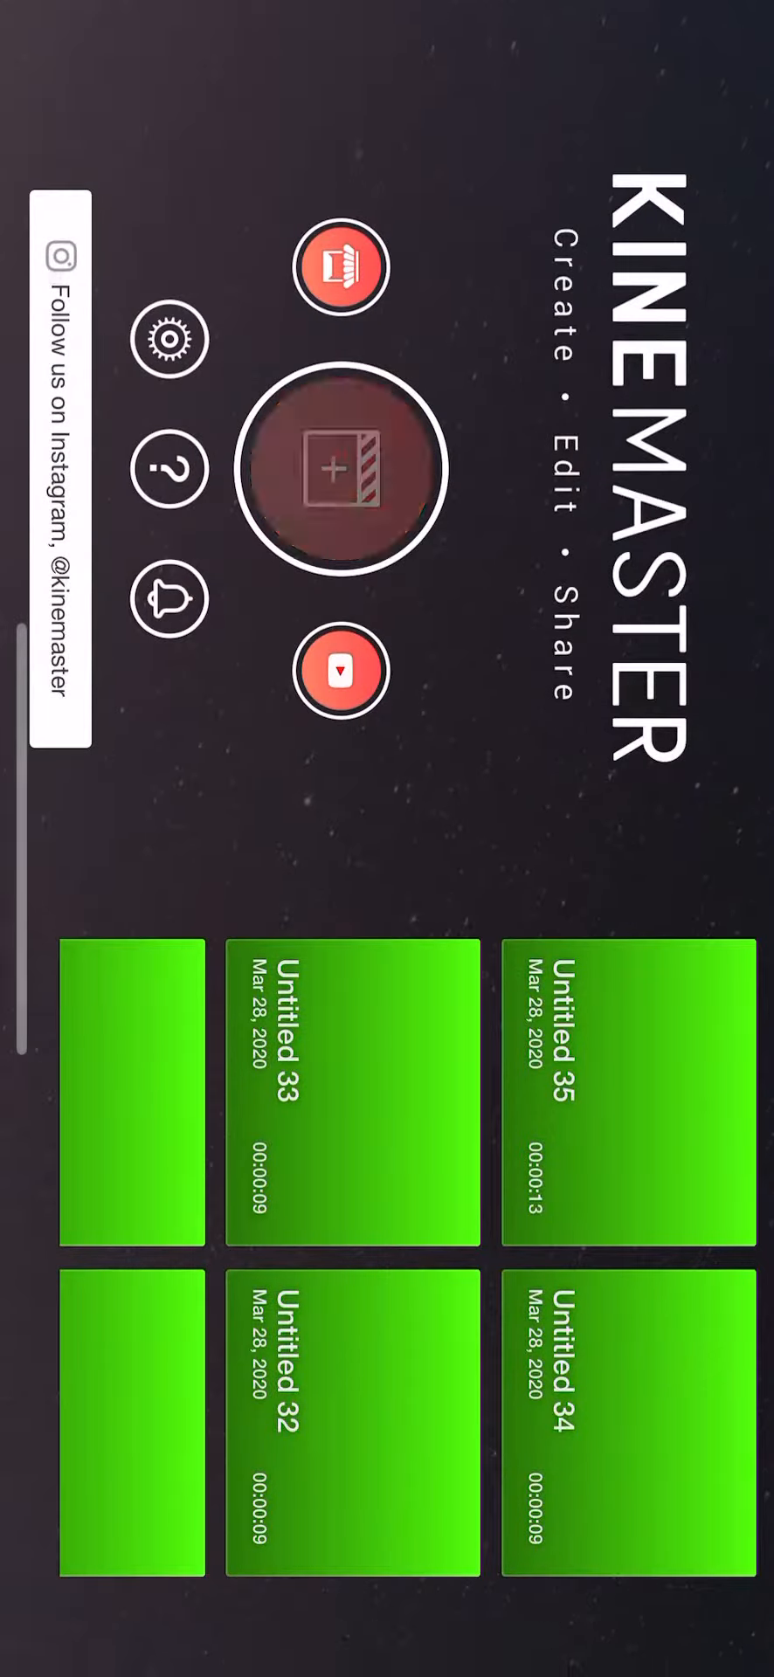
Create a new project and add a 4.5-second green screen clip from Media
{"action": "left_click", "coordinate": [340, 471]}
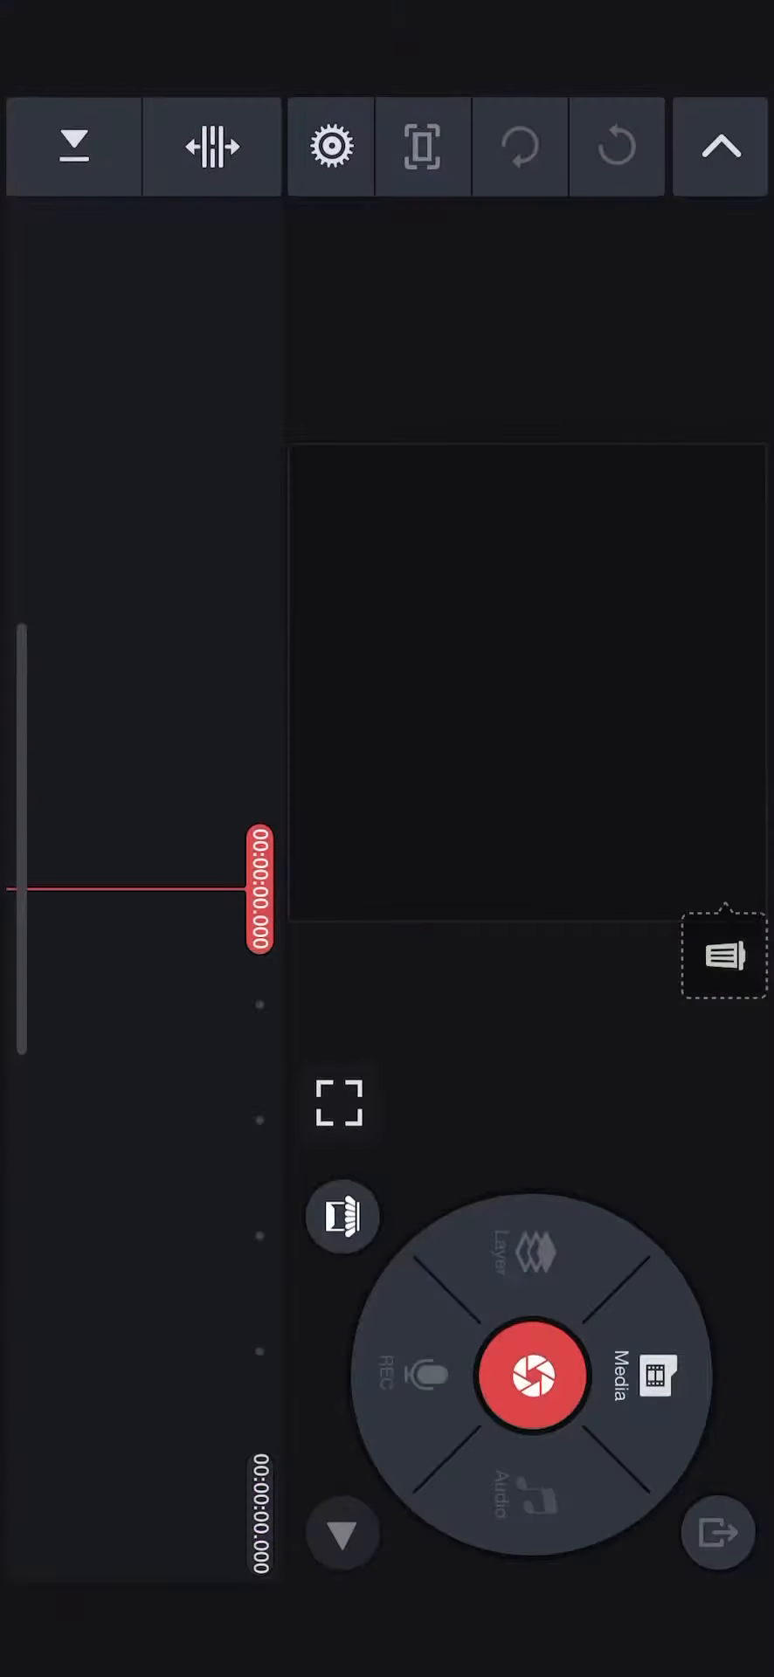
{"action": "left_click", "coordinate": [658, 1374]}
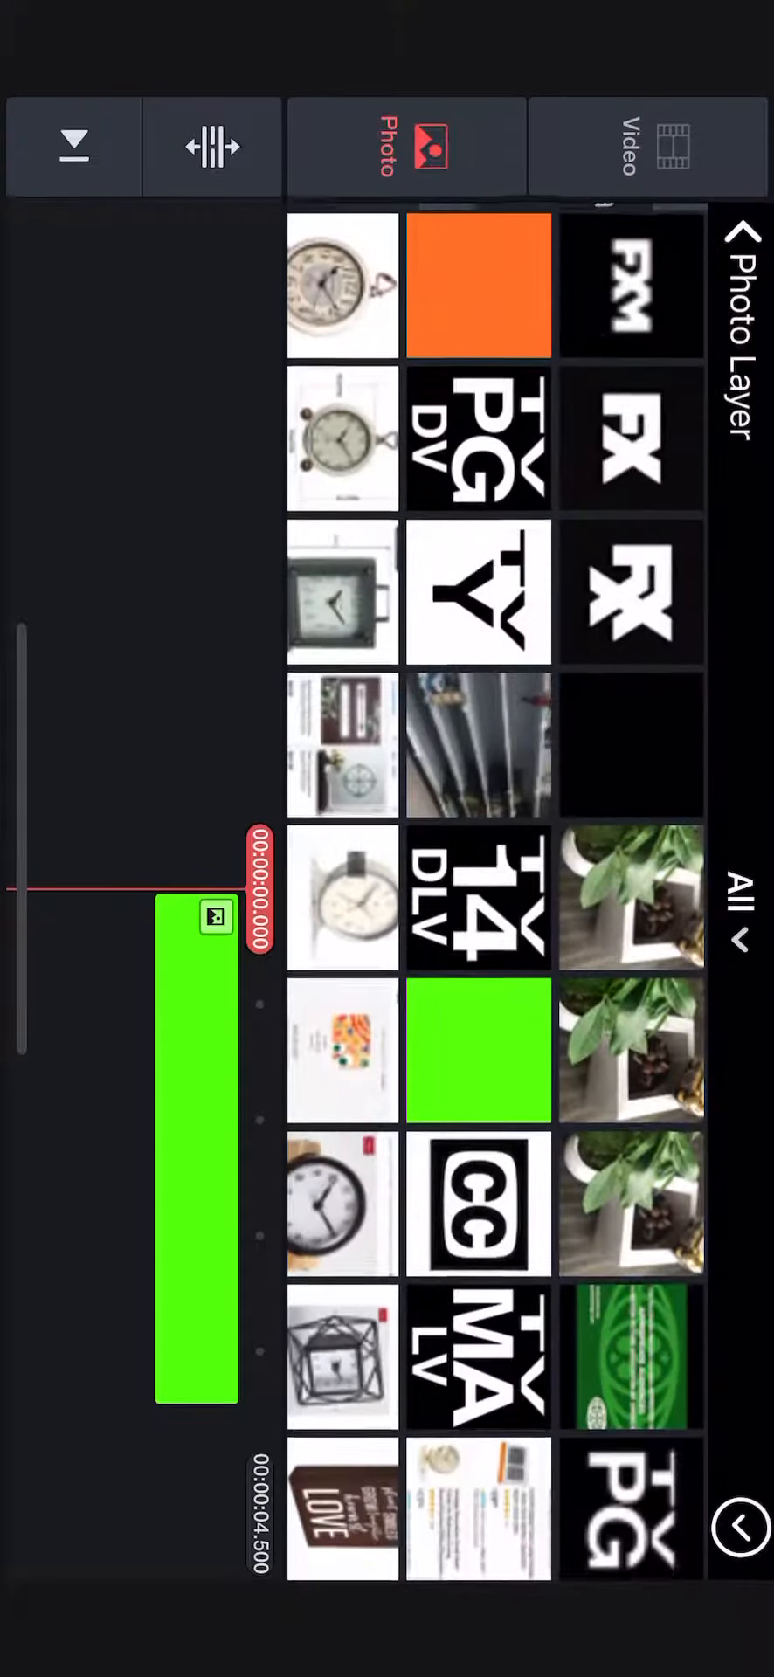
Scroll through the fxm logo image results in Safari
{"action": "scroll", "scroll_direction": "up", "scroll_amount": 3}
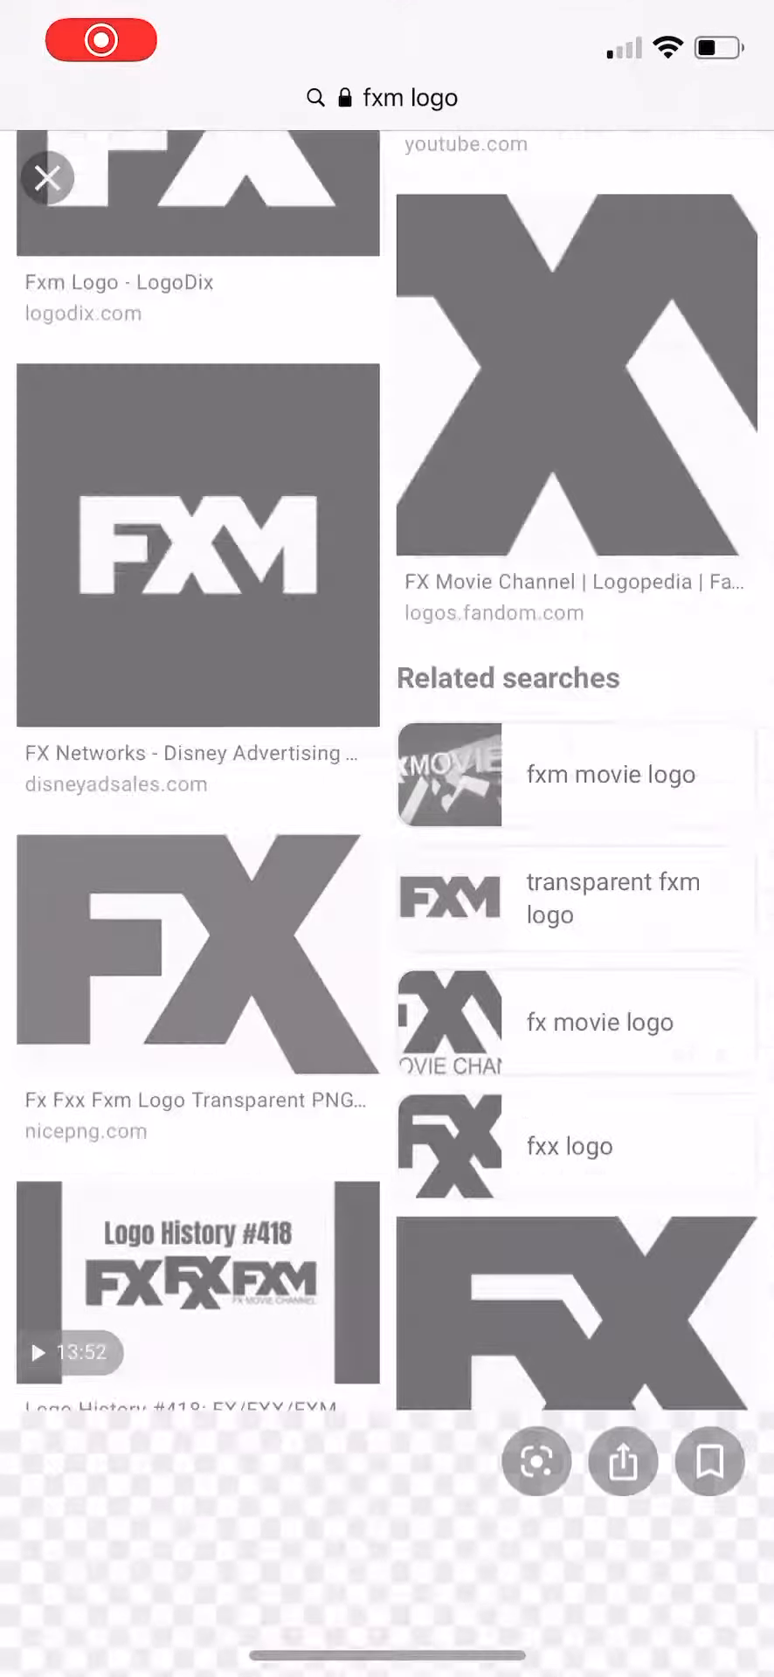
Search Google images for 'tv ma ls' using the TV-MA LSV suggestion
{"action": "left_click", "coordinate": [417, 137]}
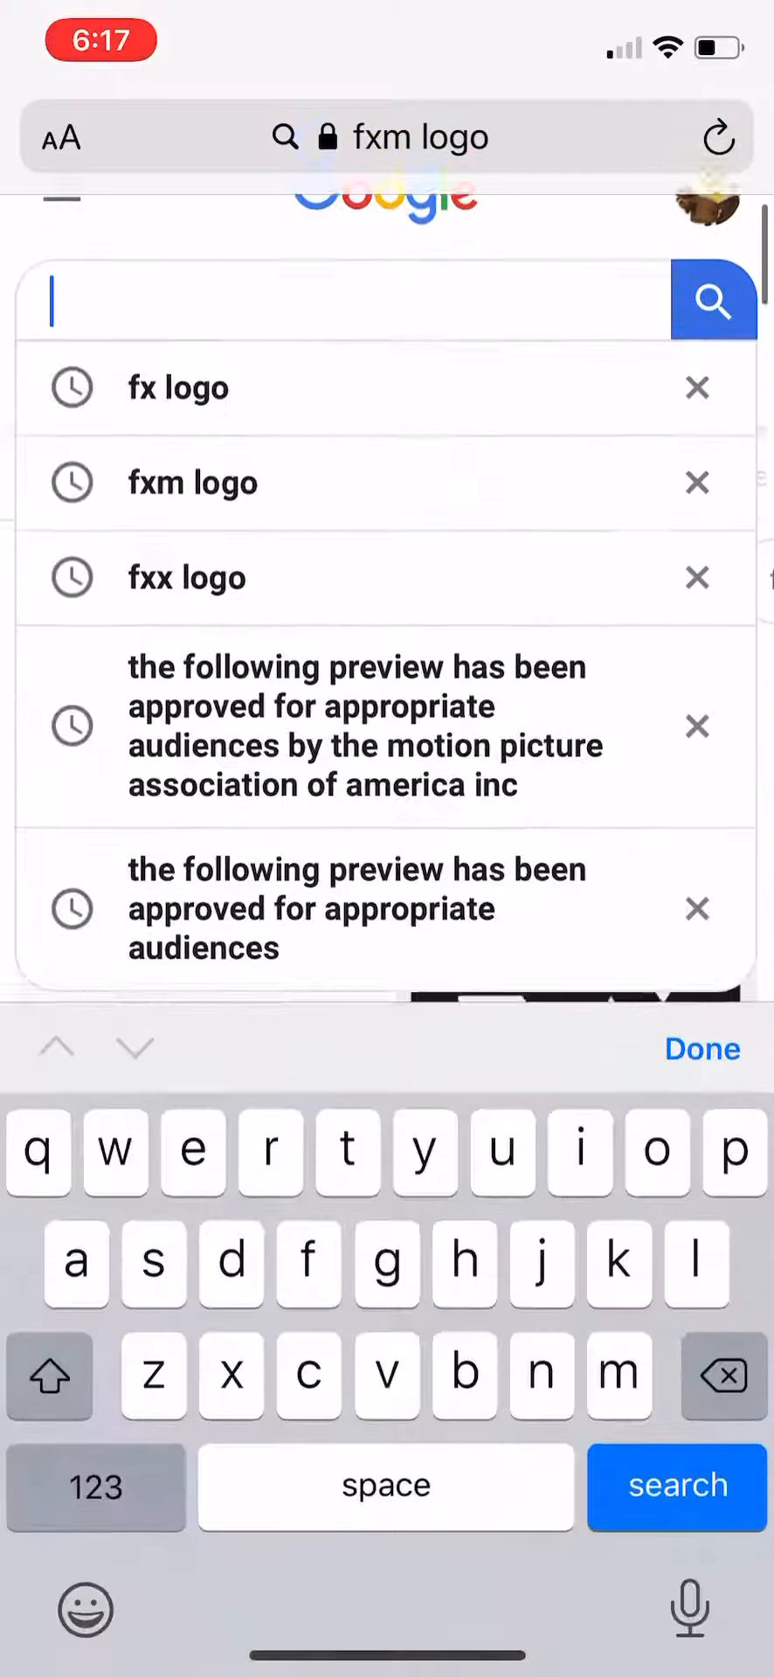
{"action": "type", "text": "tv ma ls"}
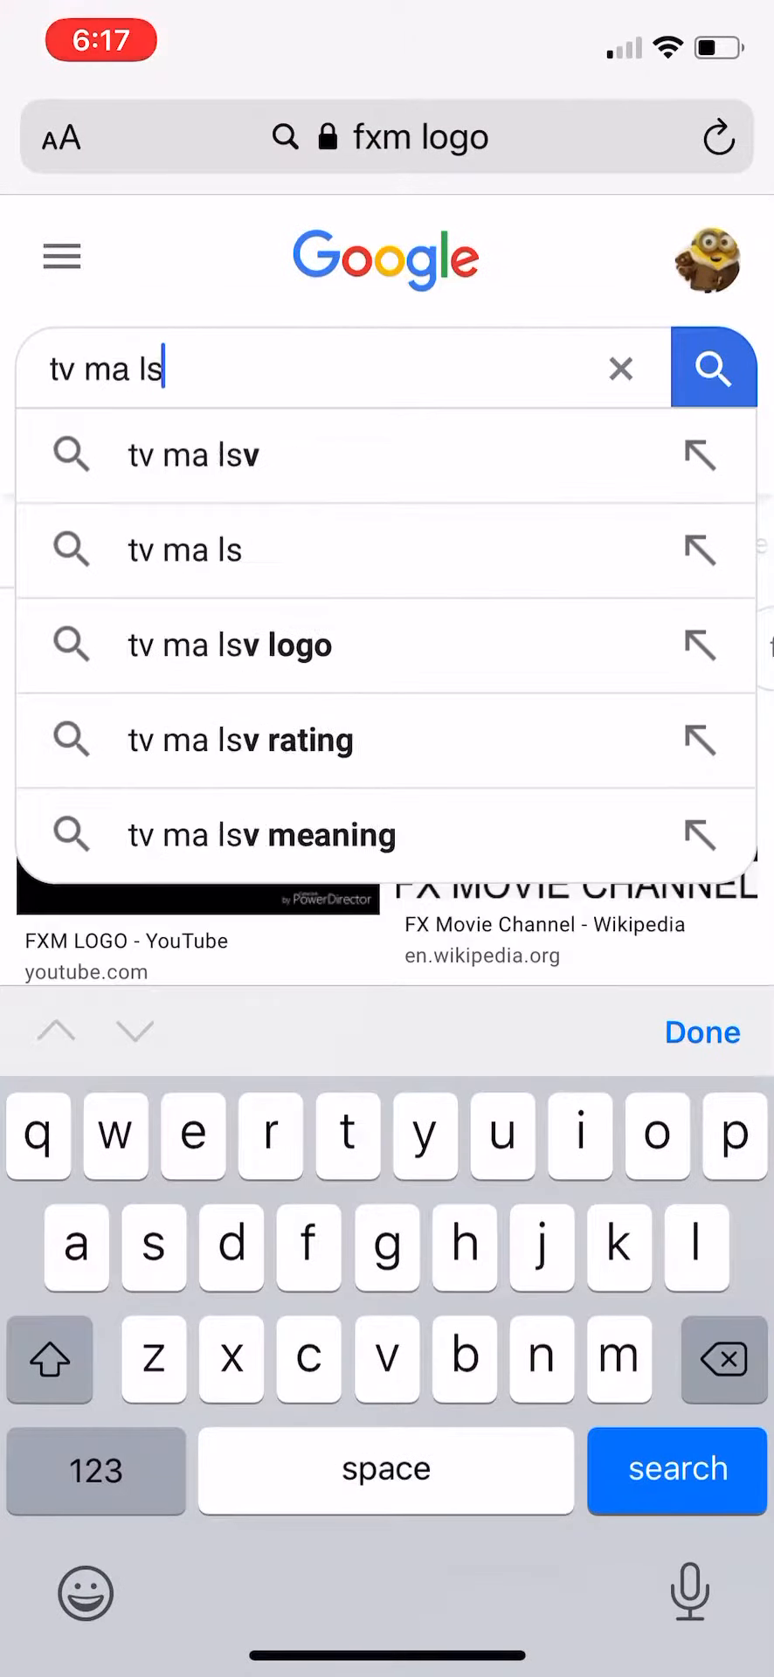
{"action": "left_click", "coordinate": [240, 739]}
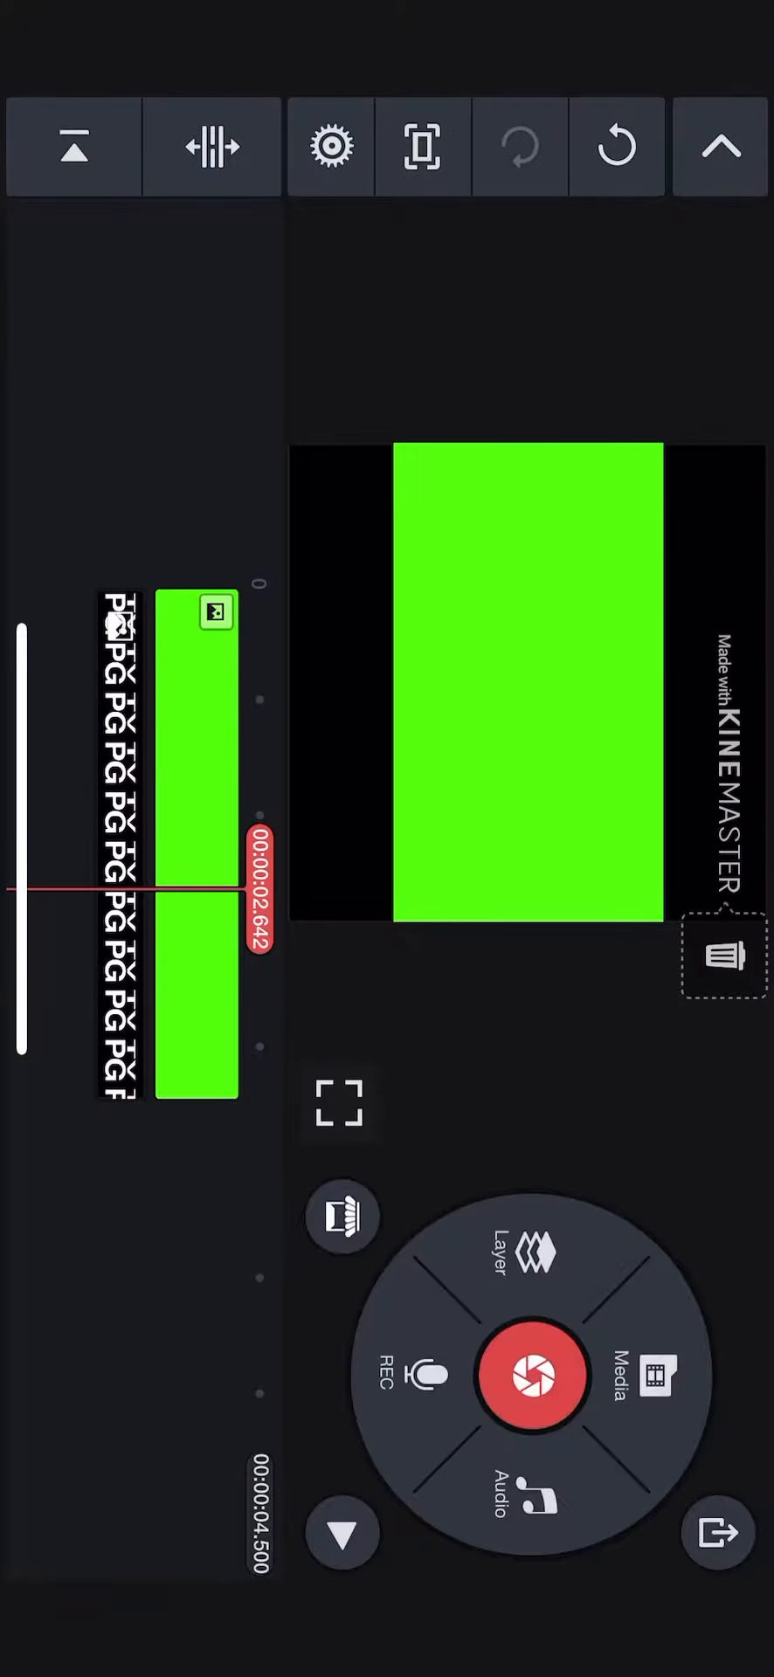
Add the TV-MA LSV image from the saved-images album as a photo layer
{"action": "scroll", "scroll_direction": "down", "scroll_amount": 3}
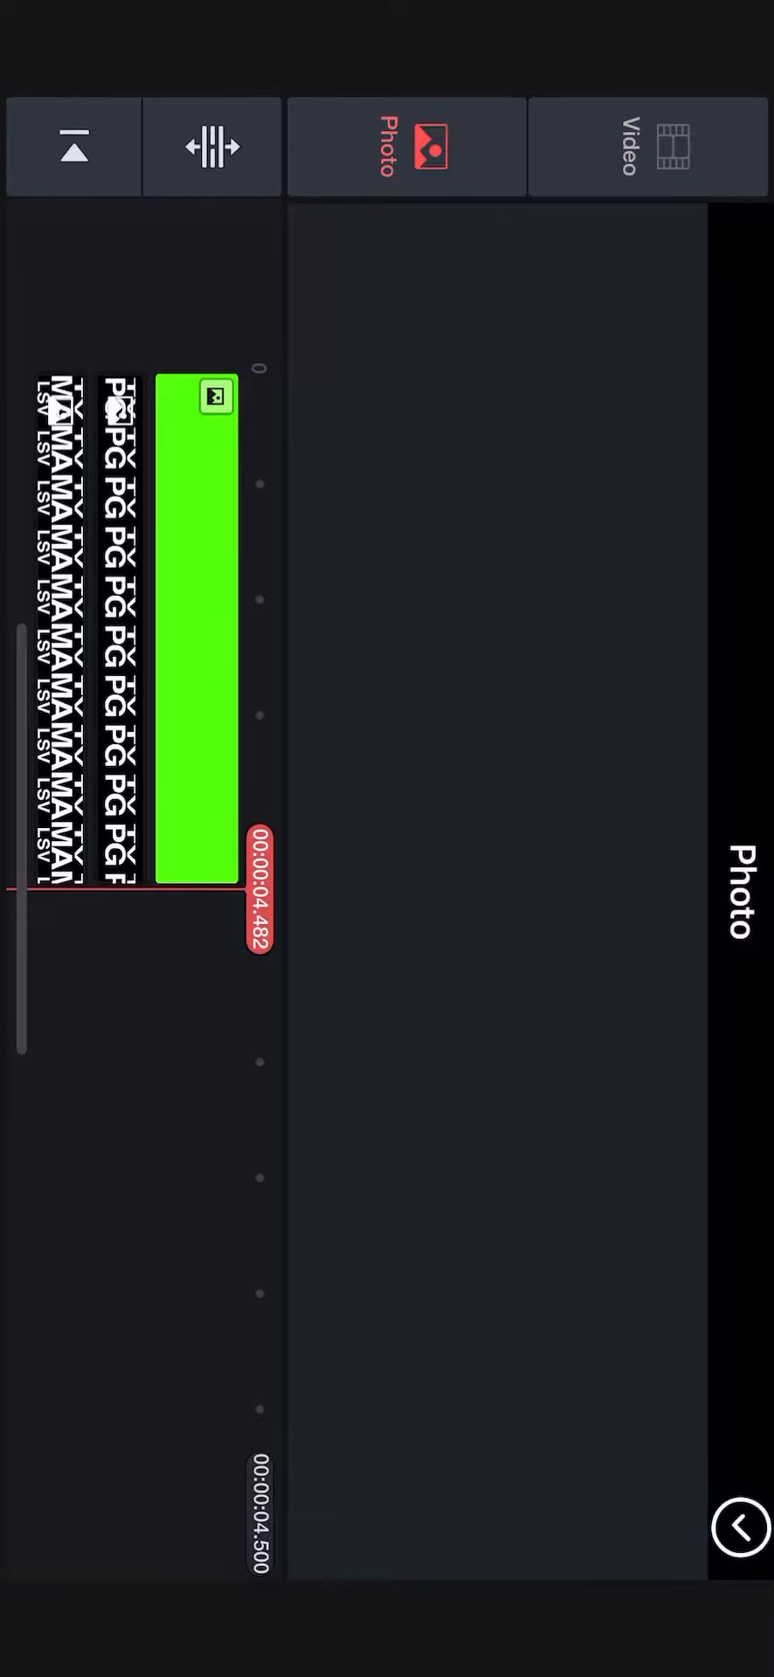
{"action": "left_click", "coordinate": [406, 146]}
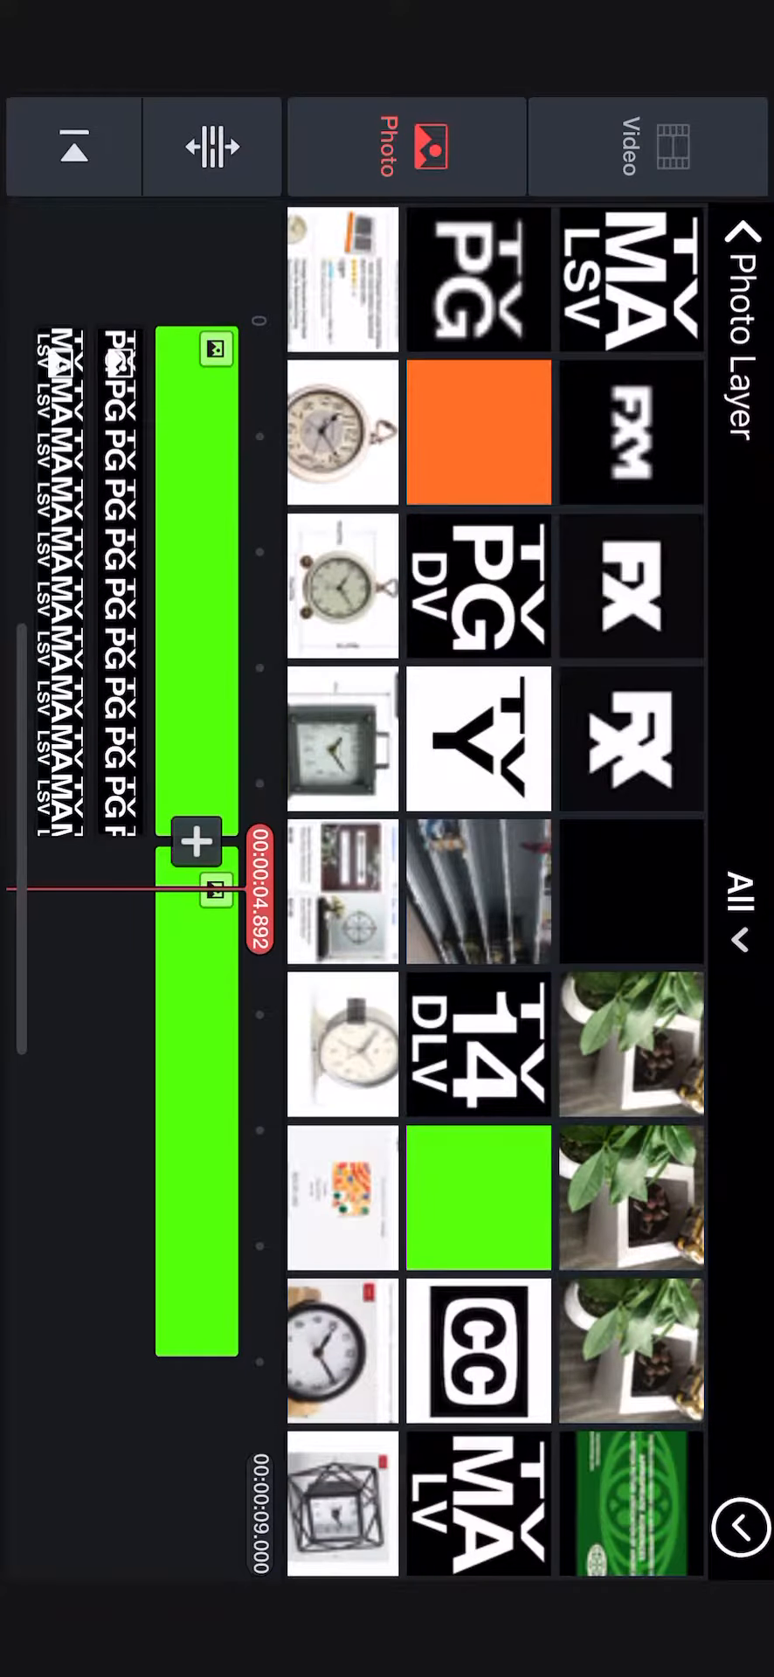
Add the CC logo photo layer, then append a third green screen clip
{"action": "left_click", "coordinate": [478, 1352]}
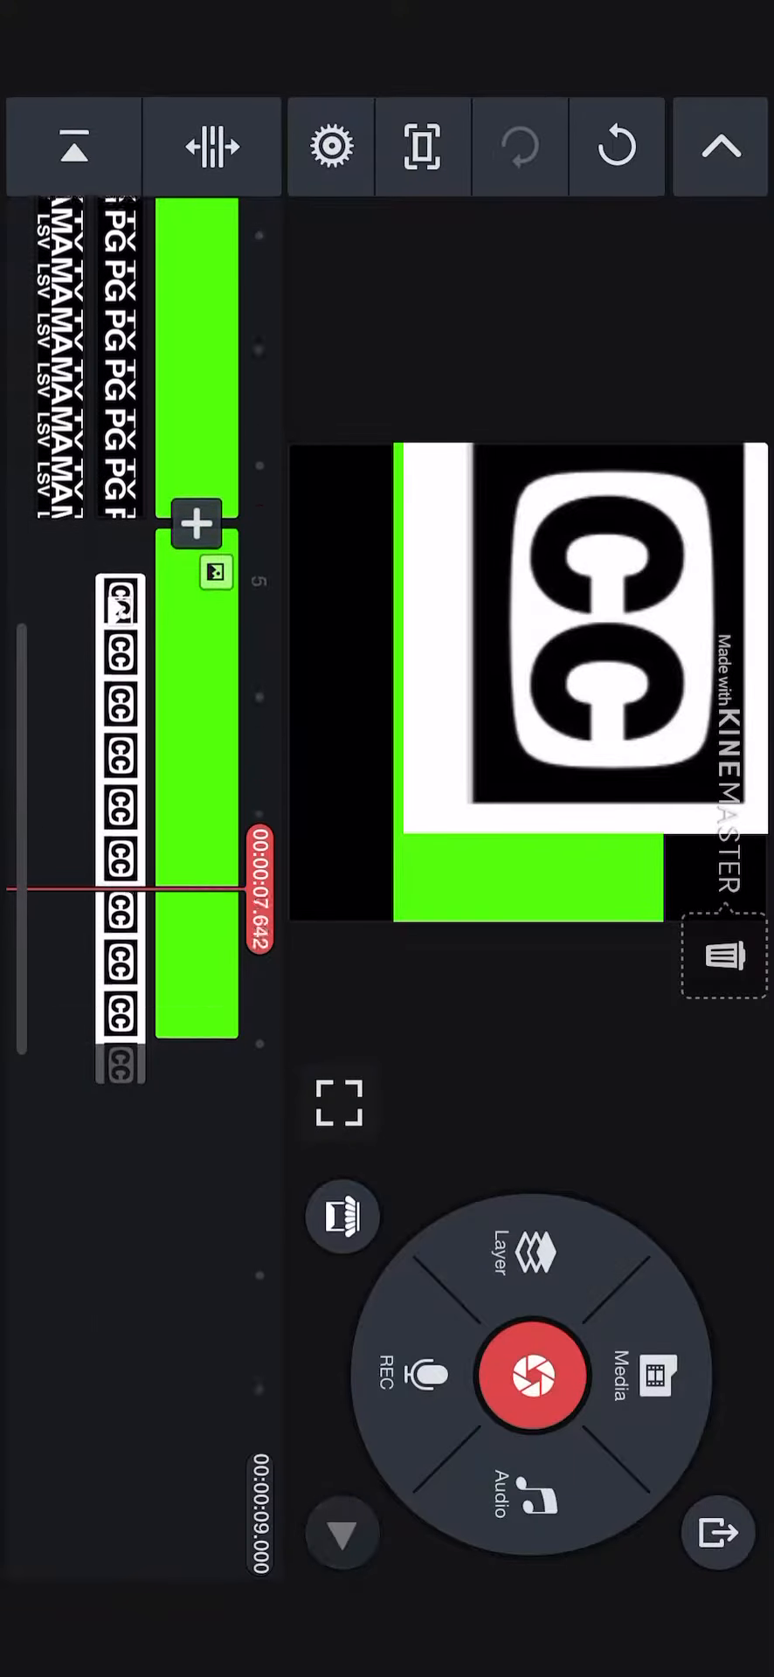
{"action": "left_click", "coordinate": [531, 1254]}
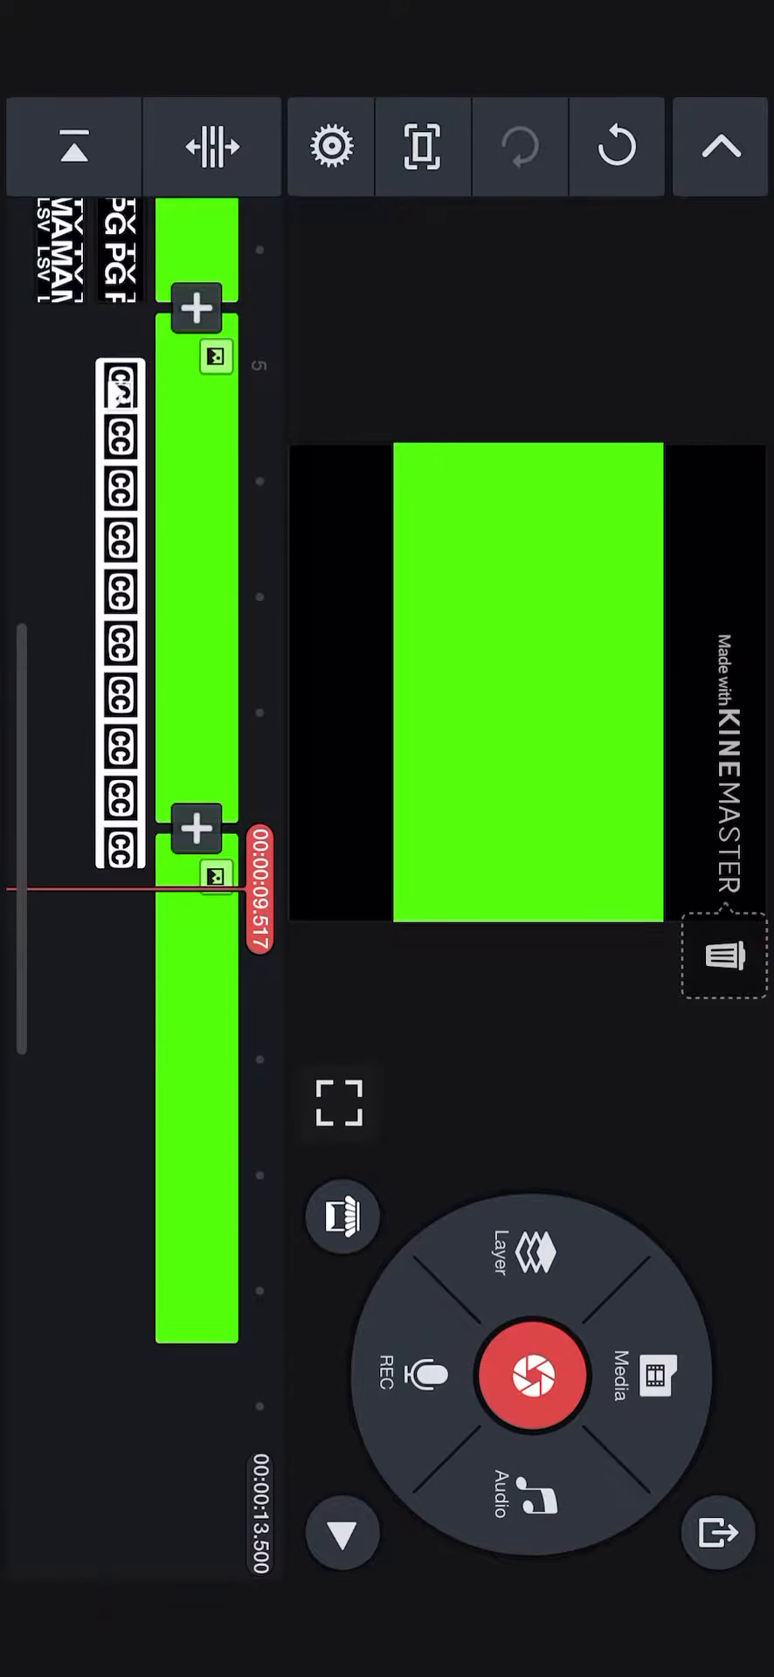
{"action": "left_click", "coordinate": [531, 1253]}
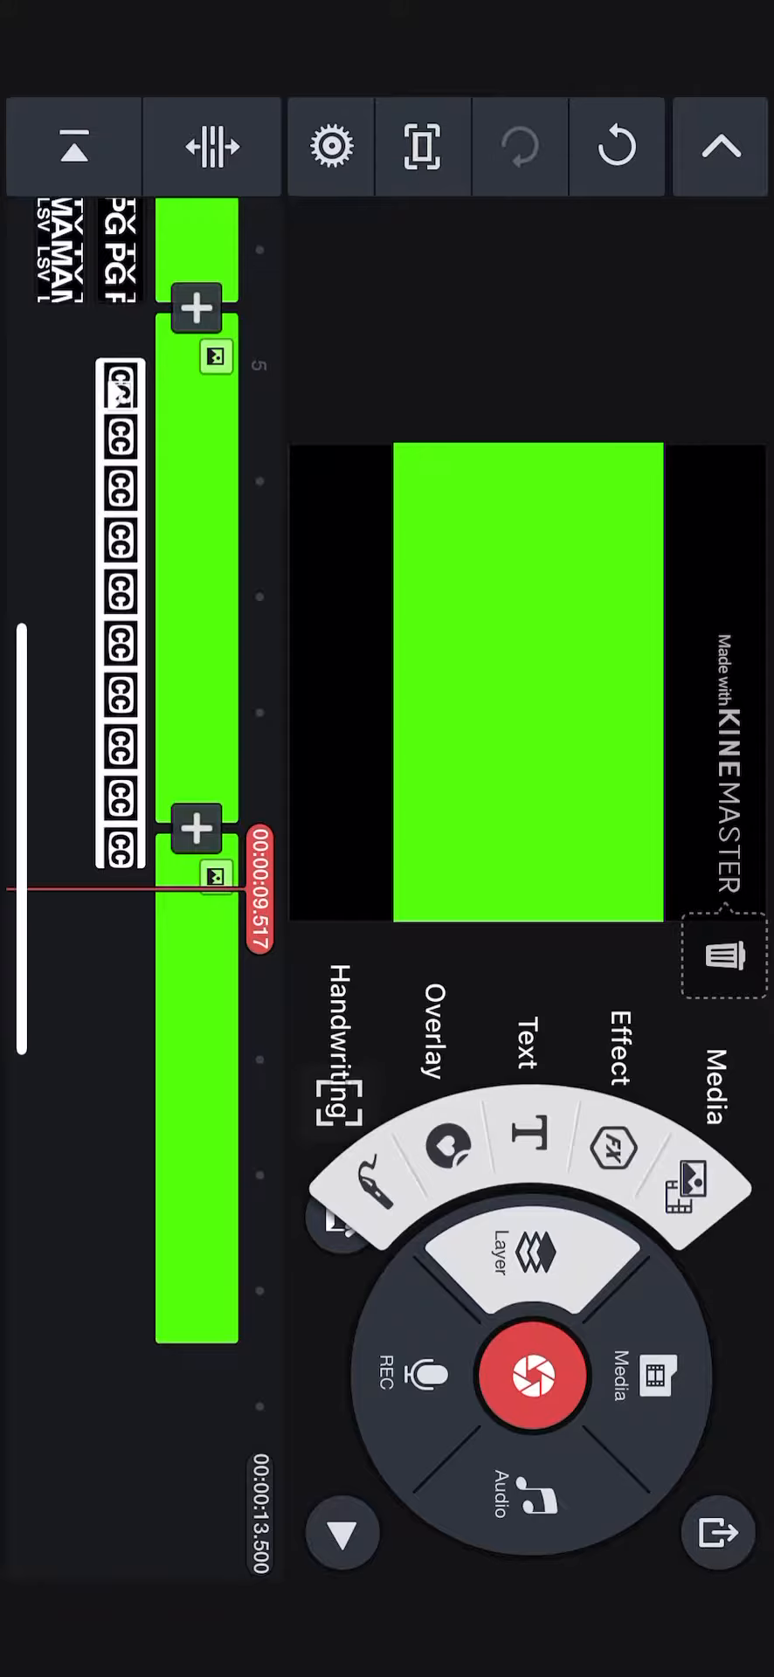
{"action": "left_click", "coordinate": [663, 1377]}
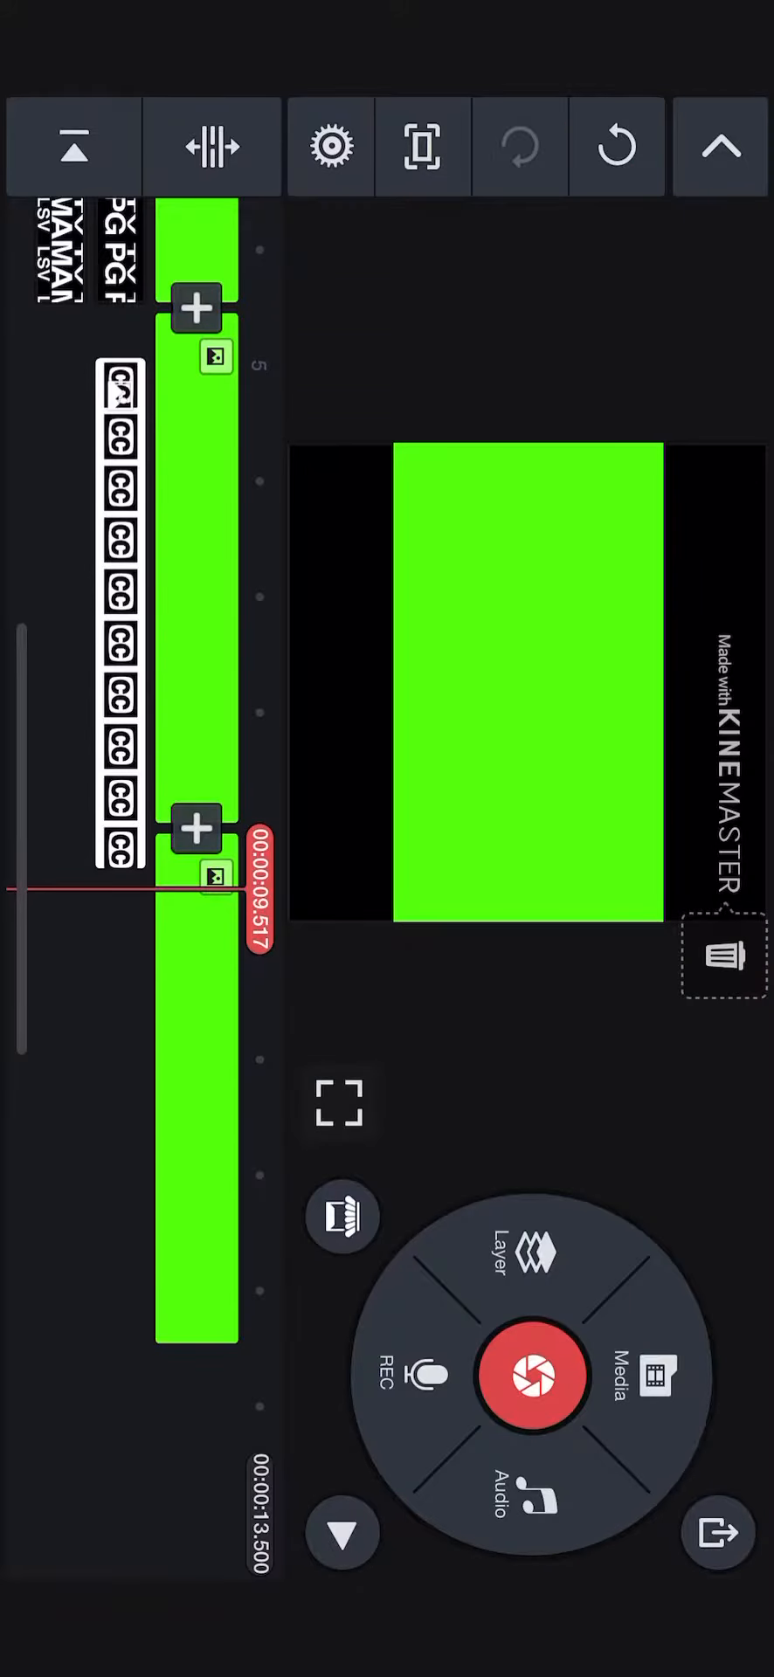
{"action": "left_click", "coordinate": [531, 1253]}
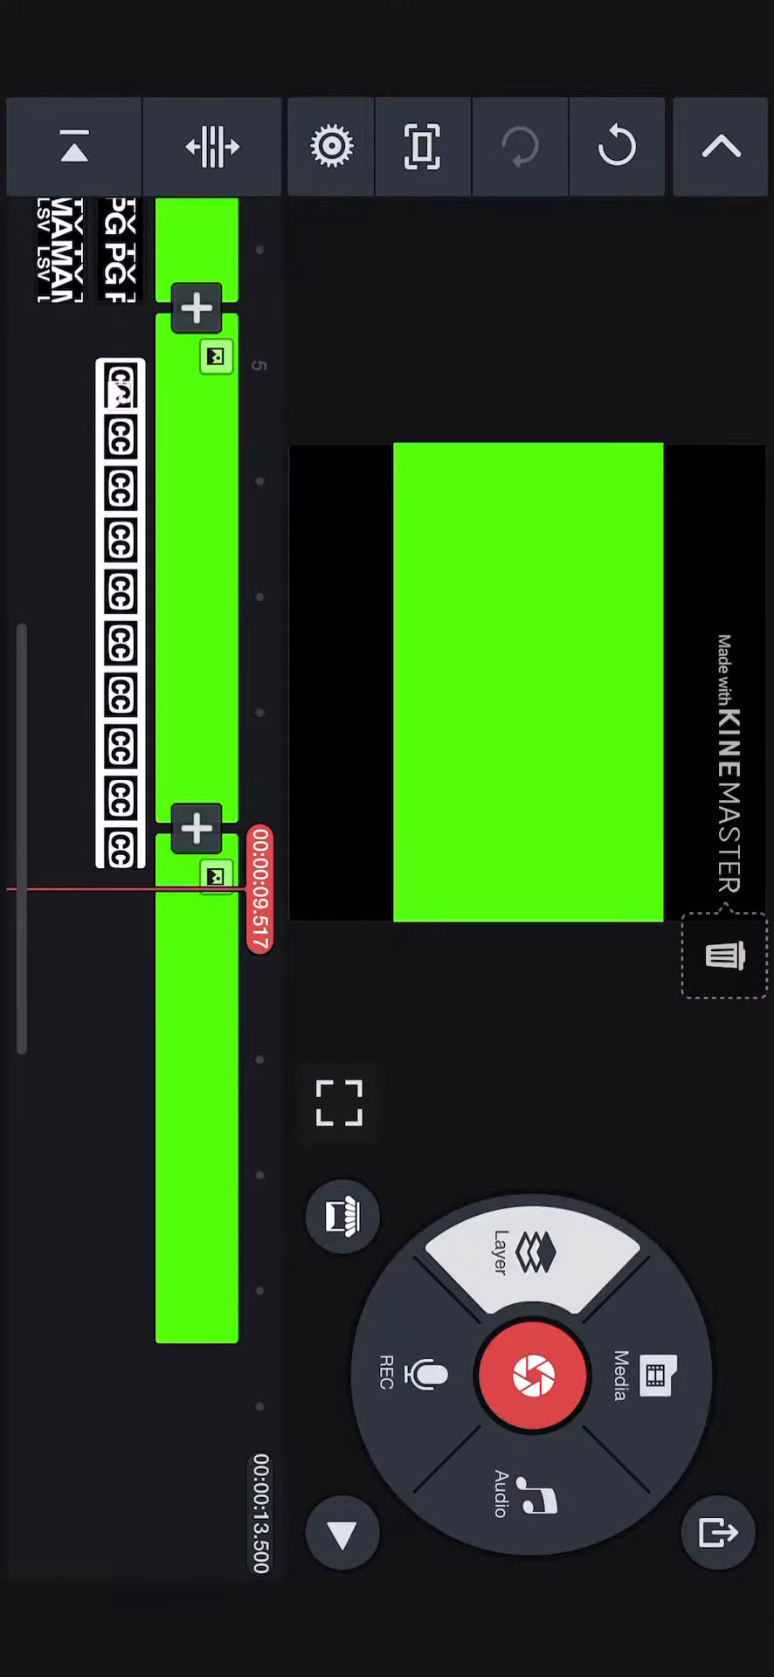